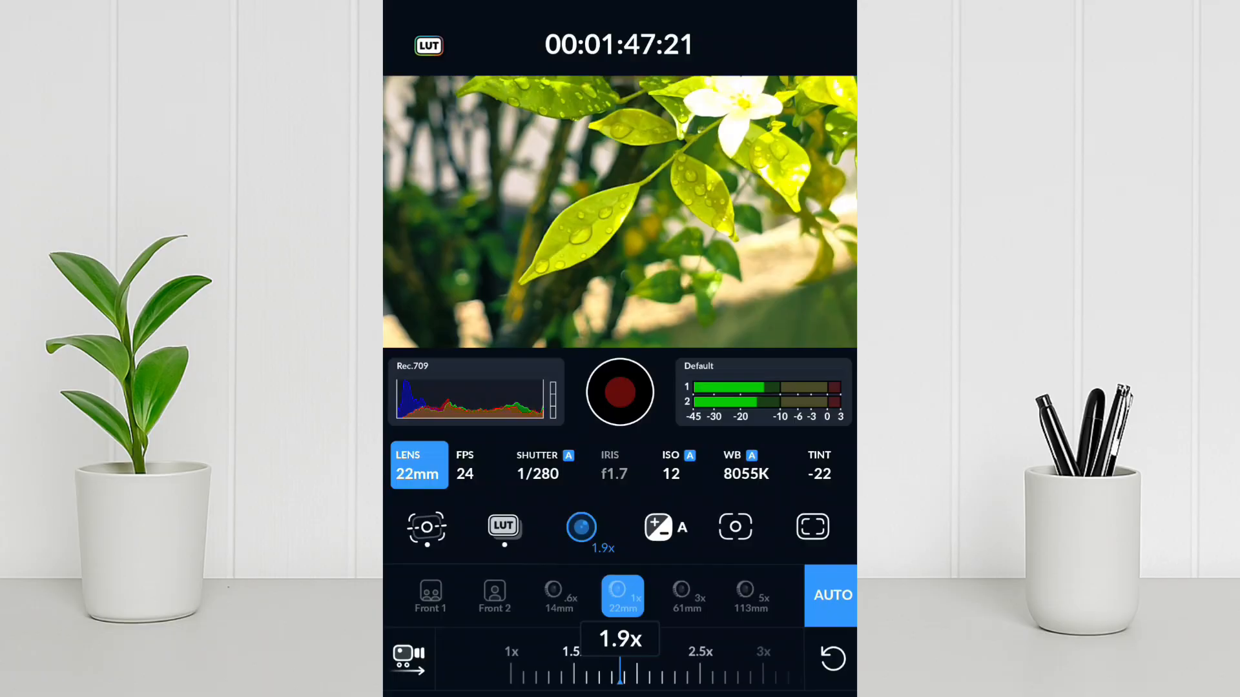
Show the LUT strip with the Cinema Teal look applied and LUT ON.
{"action": "left_click", "coordinate": [502, 527]}
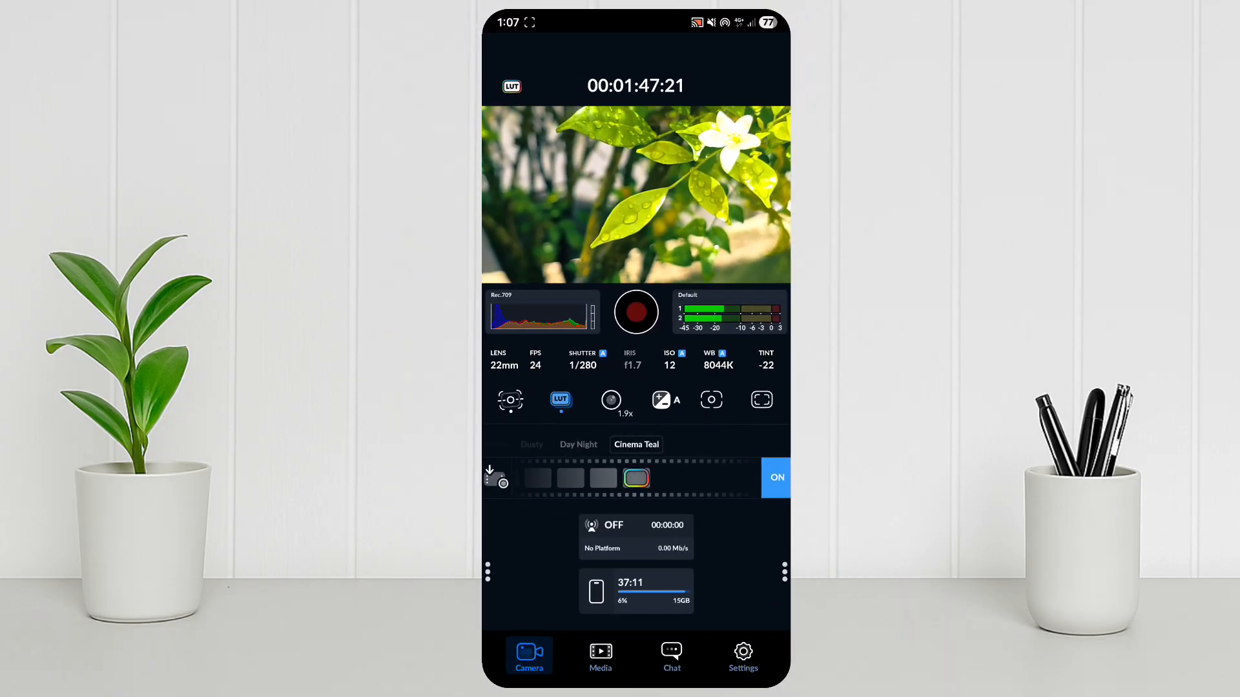
Hide the LUT strip and show the Standard/Optical/OFF stabilization modes with Optical in use.
{"action": "left_click", "coordinate": [666, 399]}
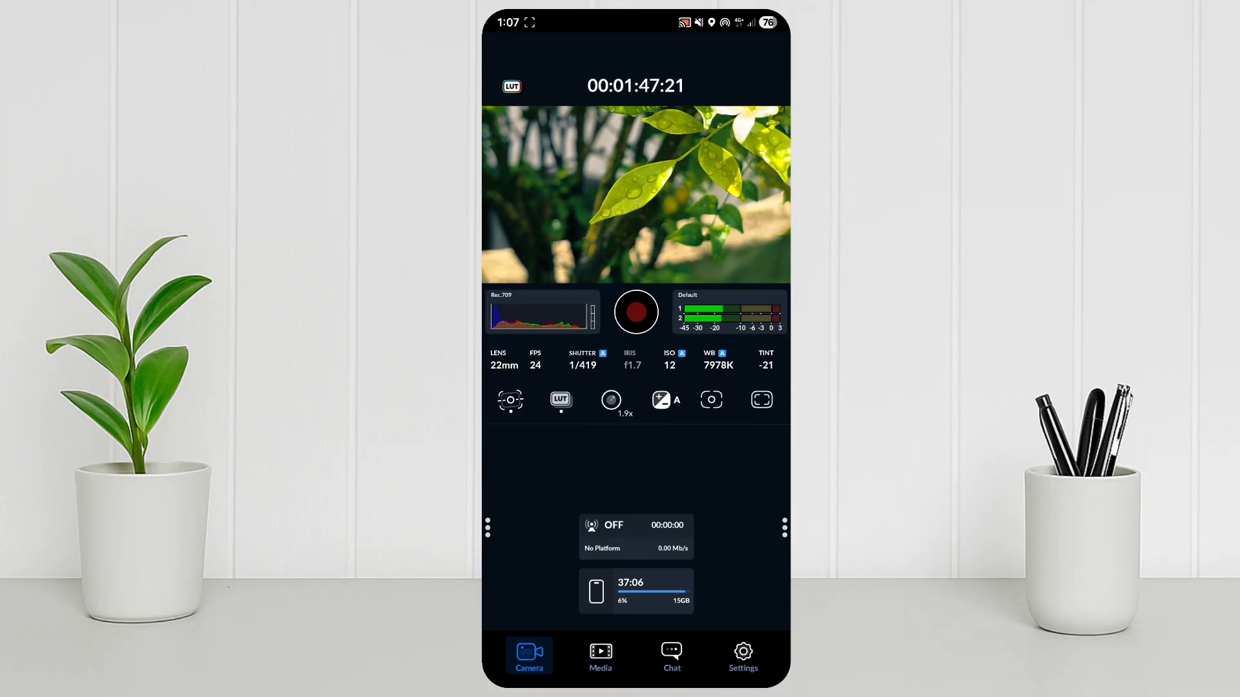
{"action": "left_click", "coordinate": [760, 399]}
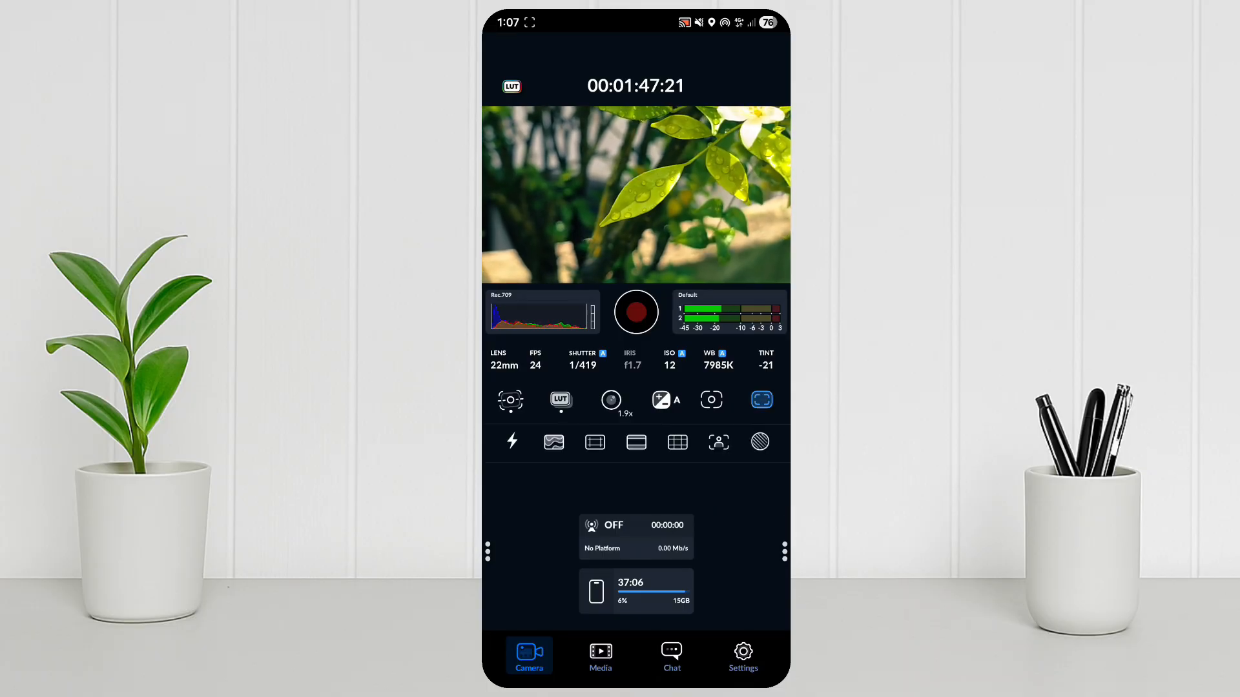
{"action": "left_click", "coordinate": [594, 442]}
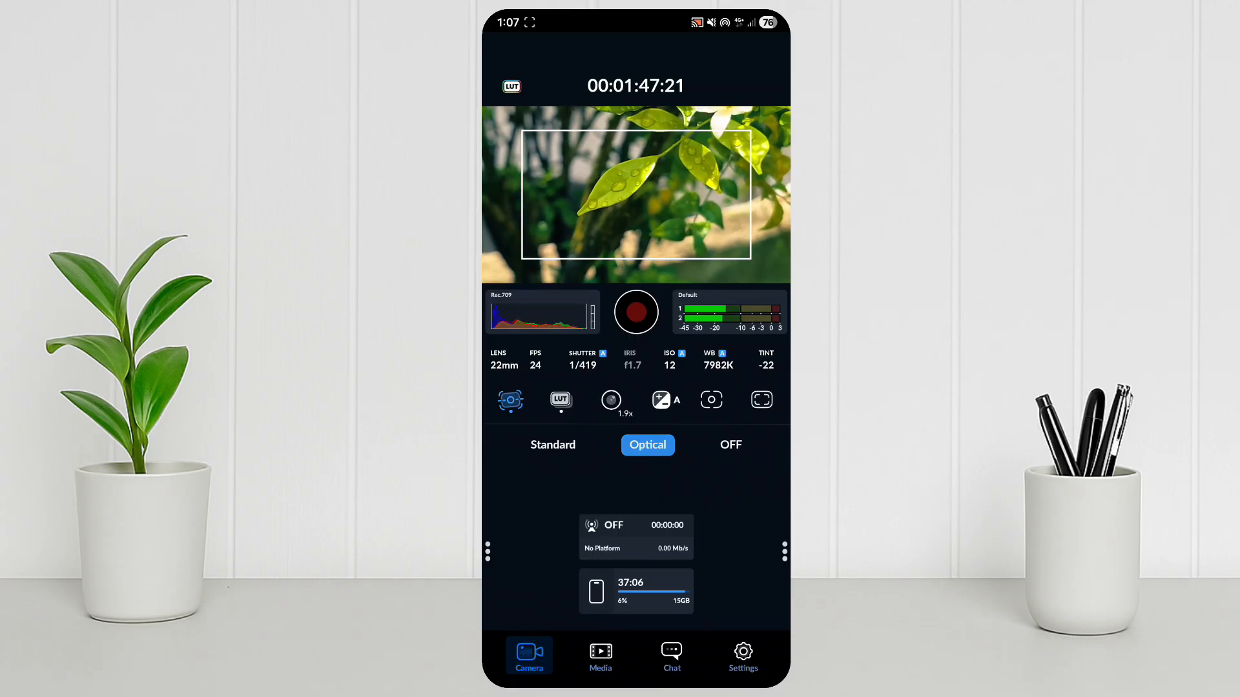
Enter Settings and move past Record, Camera, Audio and Monitor to the Media LUT options.
{"action": "left_click", "coordinate": [559, 399]}
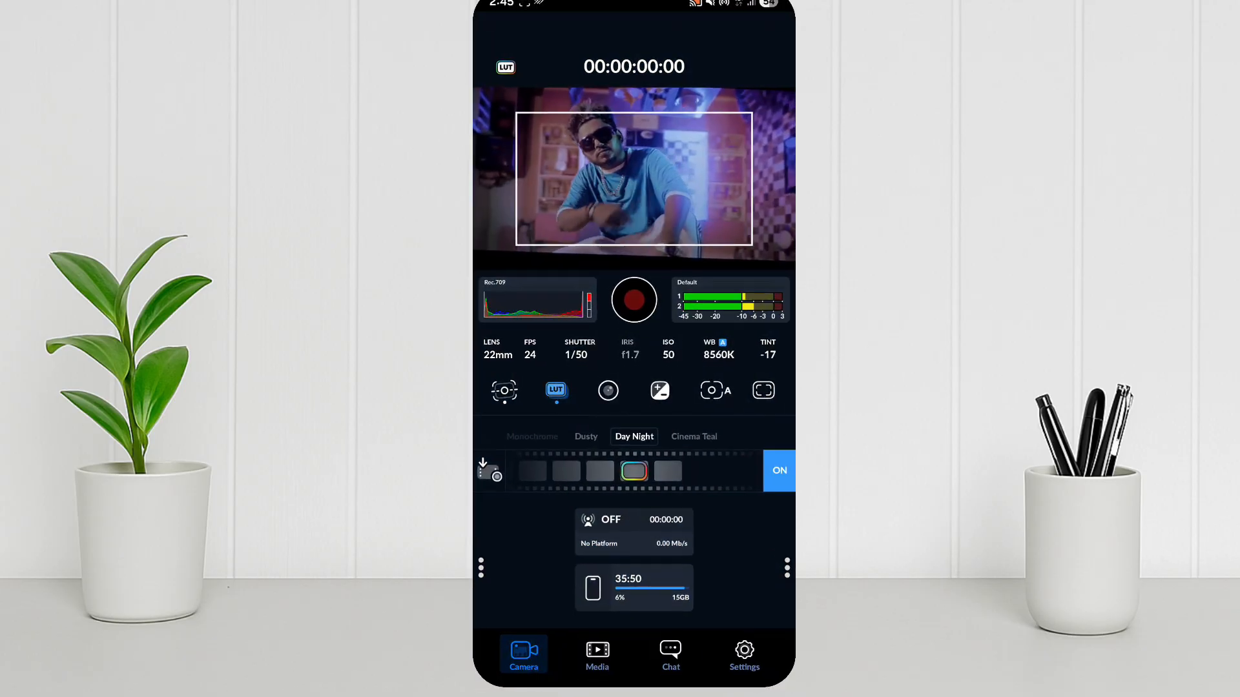
{"action": "left_click", "coordinate": [744, 650]}
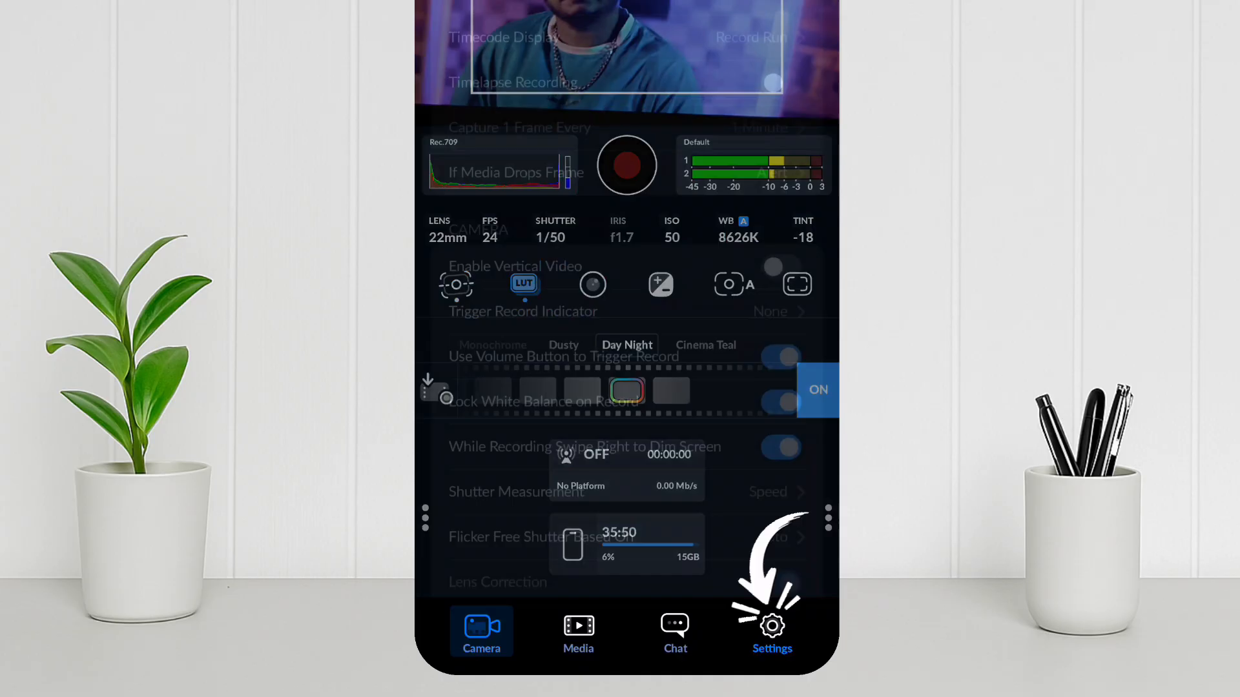
{"action": "left_click", "coordinate": [772, 631]}
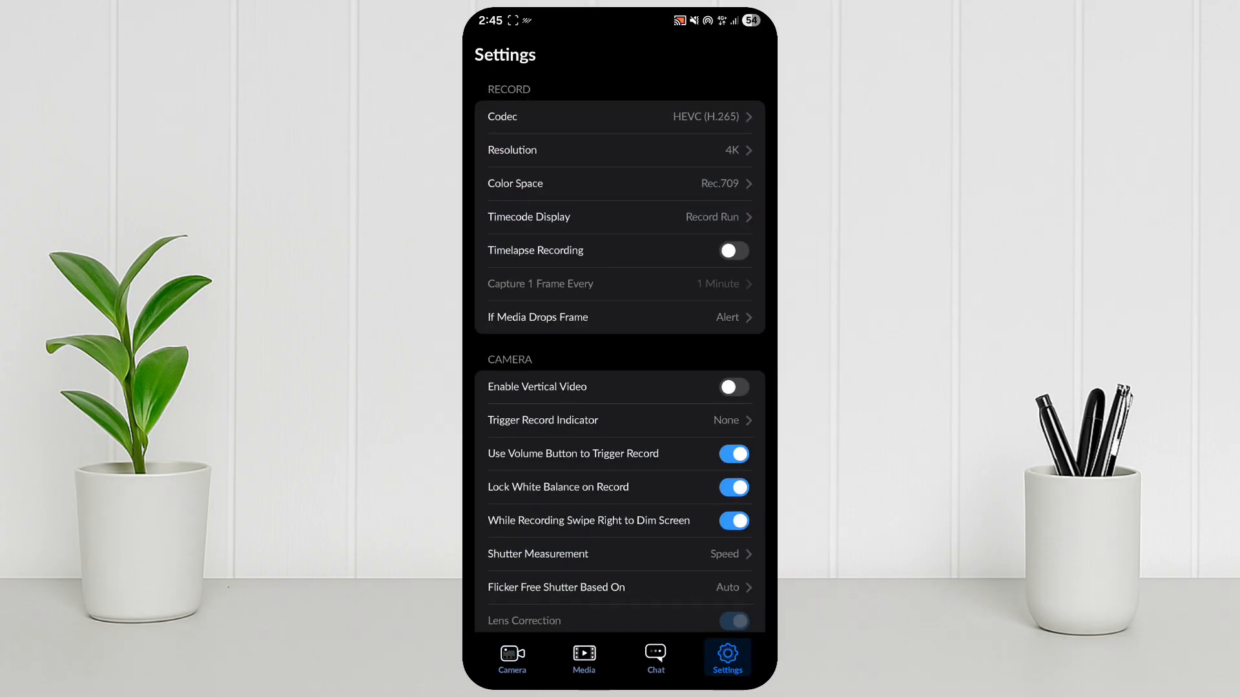
{"action": "scroll", "scroll_direction": "down", "scroll_amount": 3}
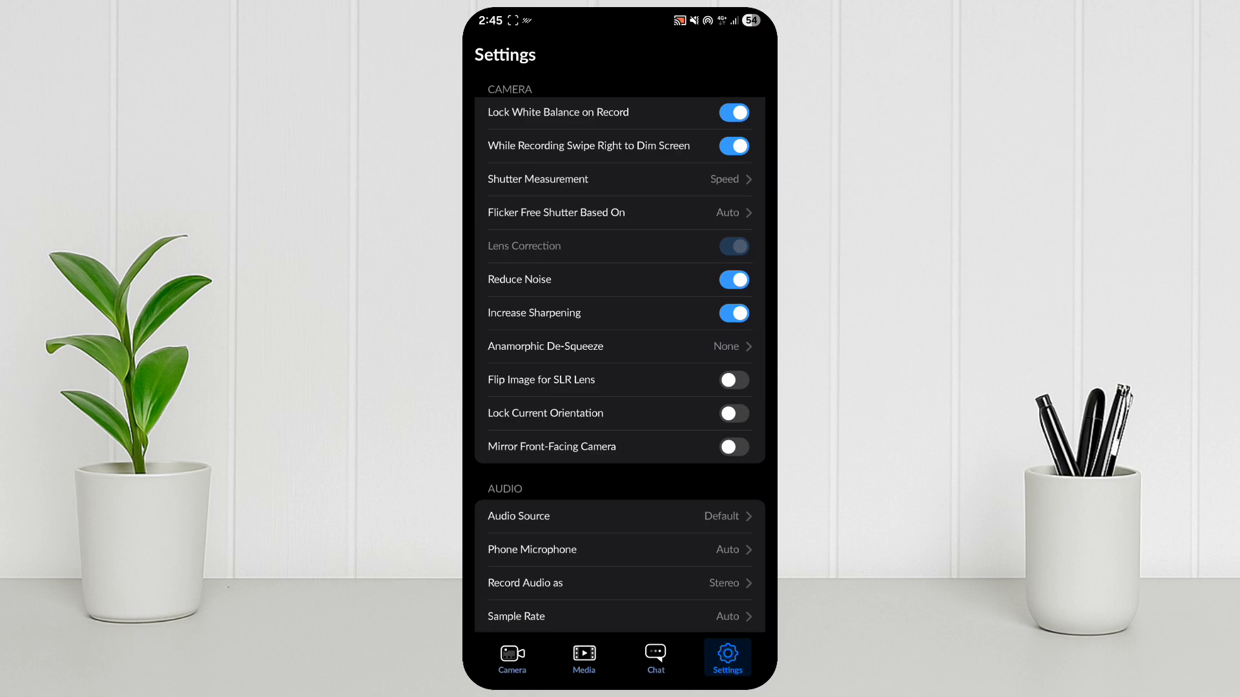
{"action": "scroll", "scroll_direction": "down", "scroll_amount": 3}
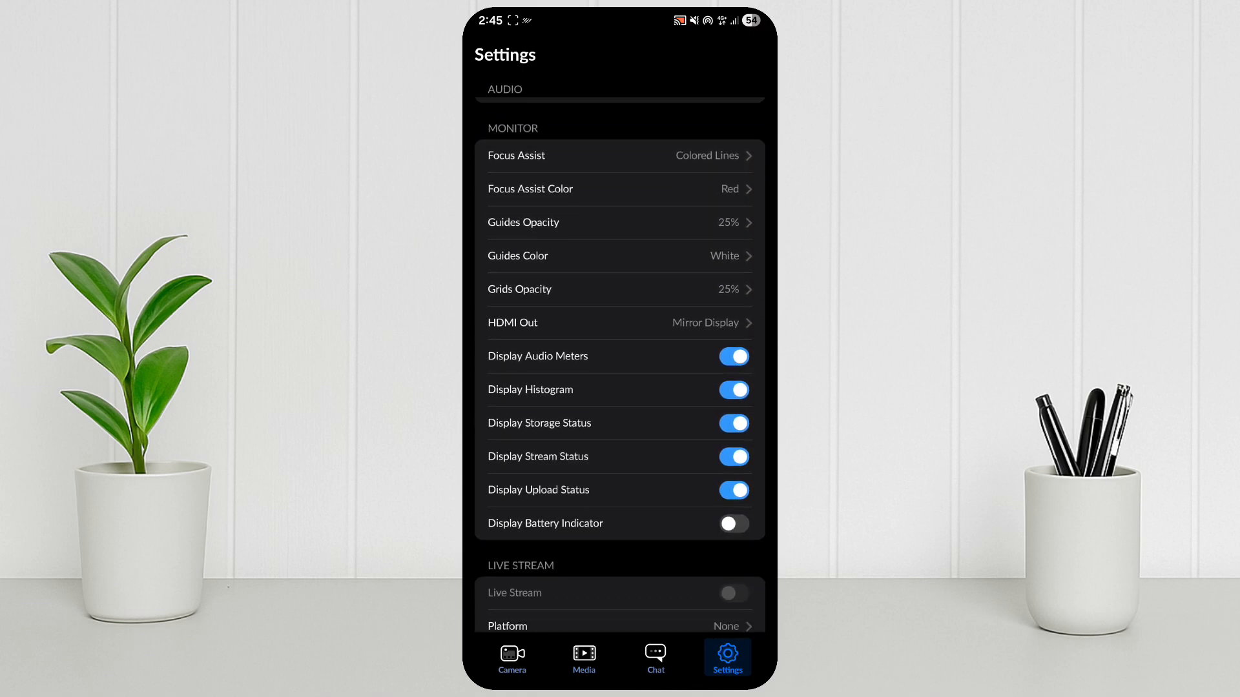
{"action": "scroll", "scroll_direction": "down", "scroll_amount": 3}
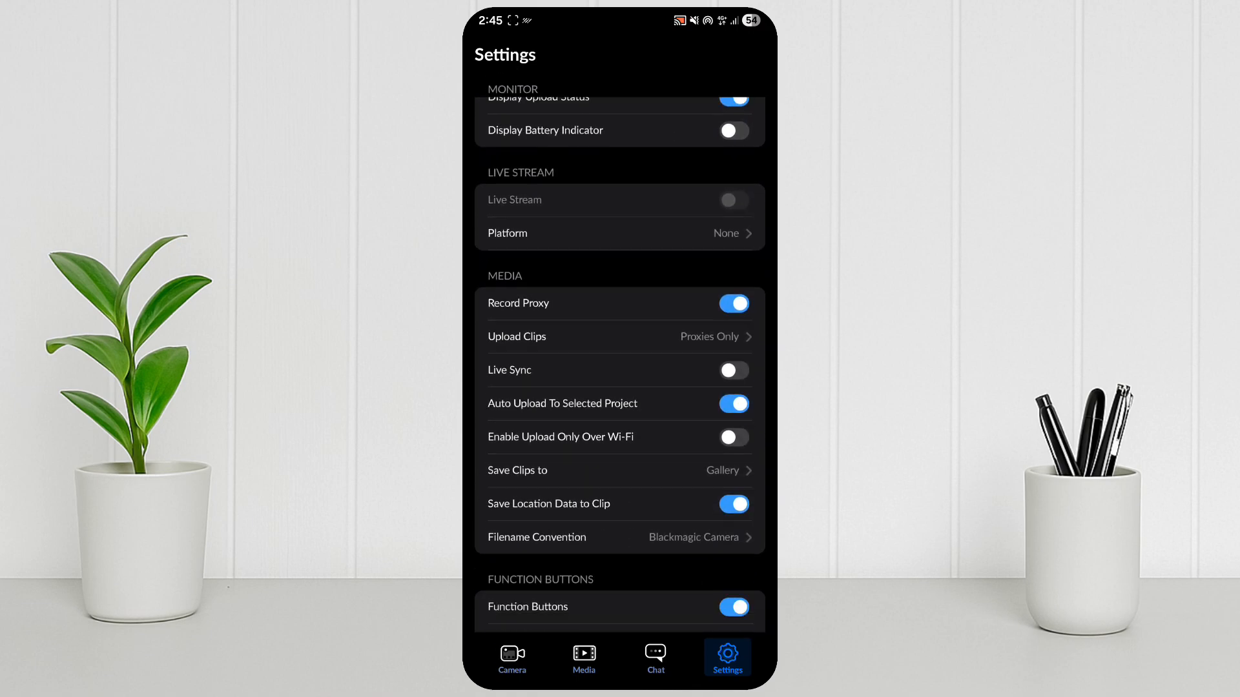
{"action": "scroll", "scroll_direction": "down", "scroll_amount": 3}
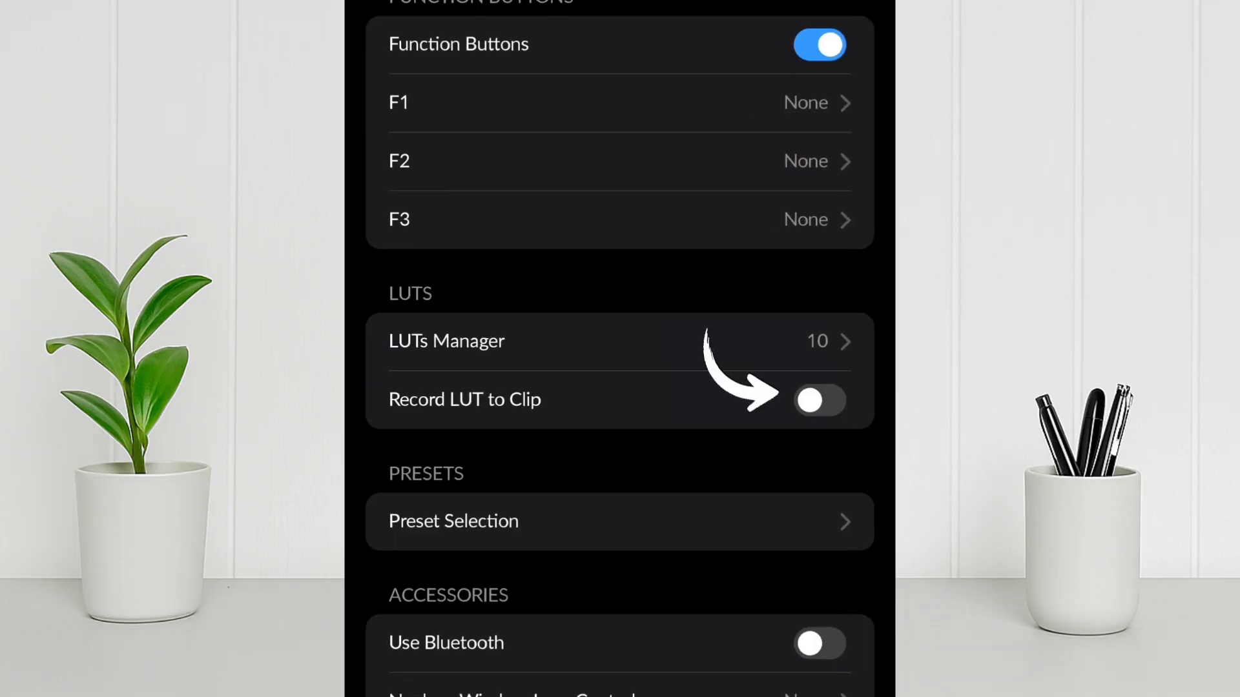
Show the LUTs Manager with all ten Blackmagic LUTs enabled.
{"action": "left_click", "coordinate": [819, 401]}
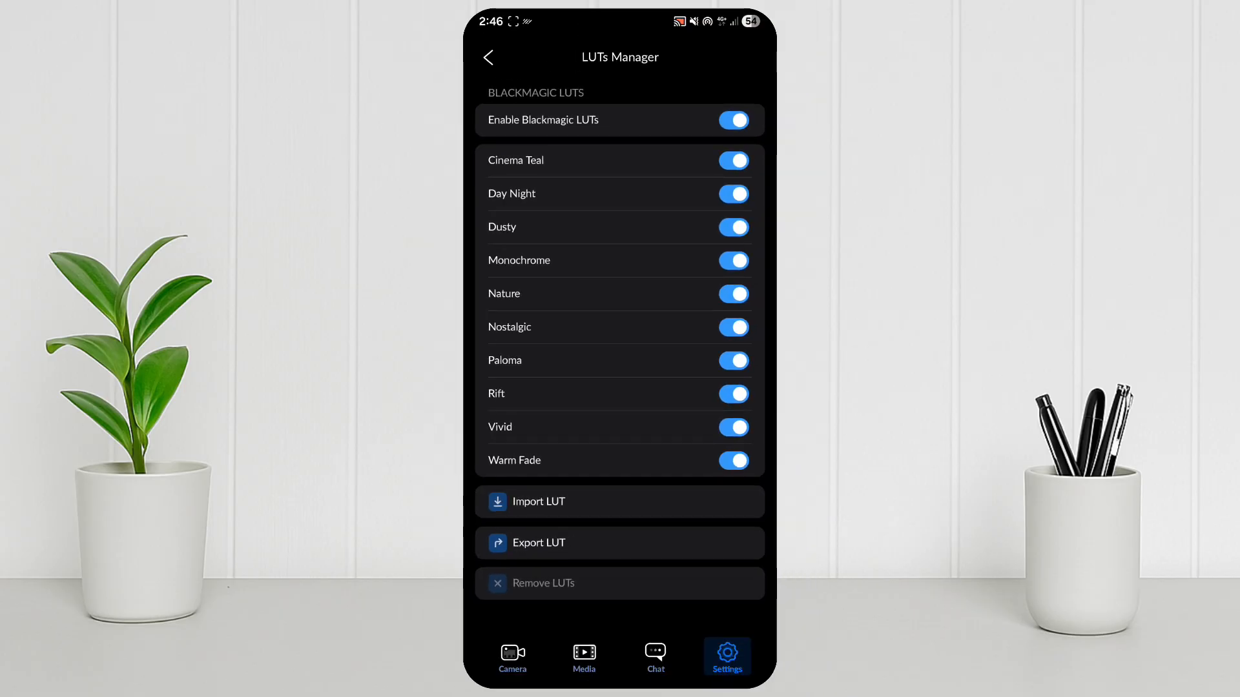
Return to the live view with Day Night recorded into clips and hide the LUT strip.
{"action": "left_click", "coordinate": [488, 57]}
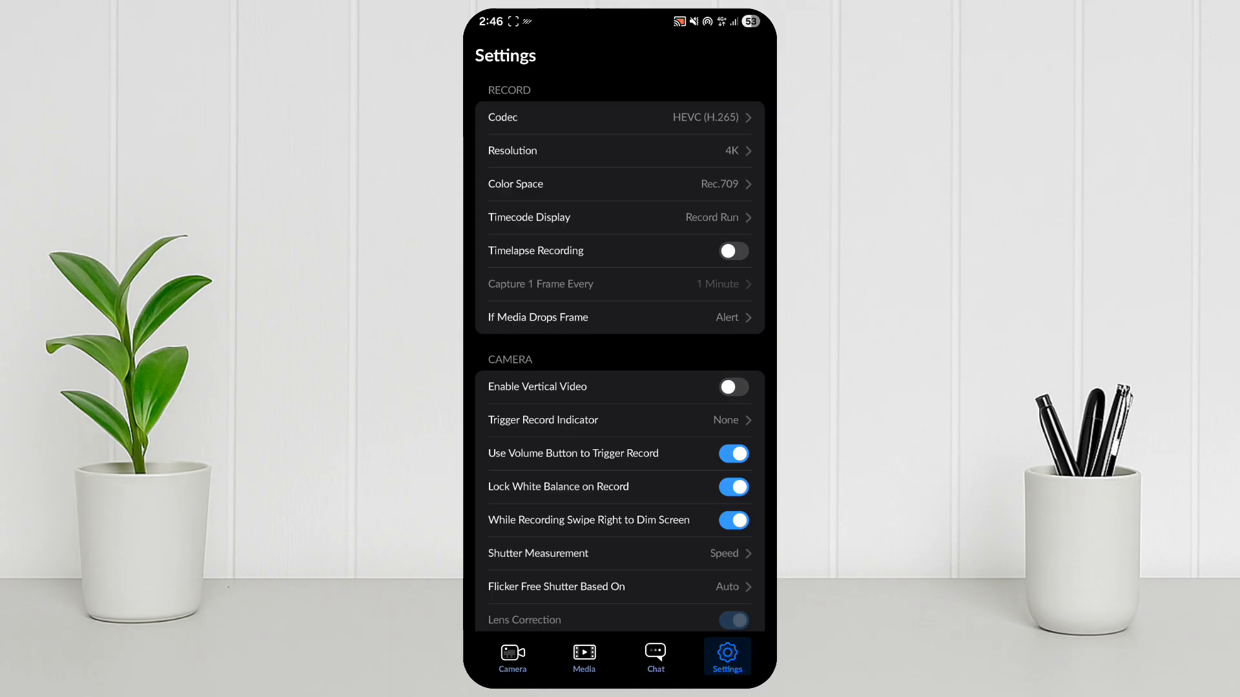
{"action": "left_click", "coordinate": [512, 656]}
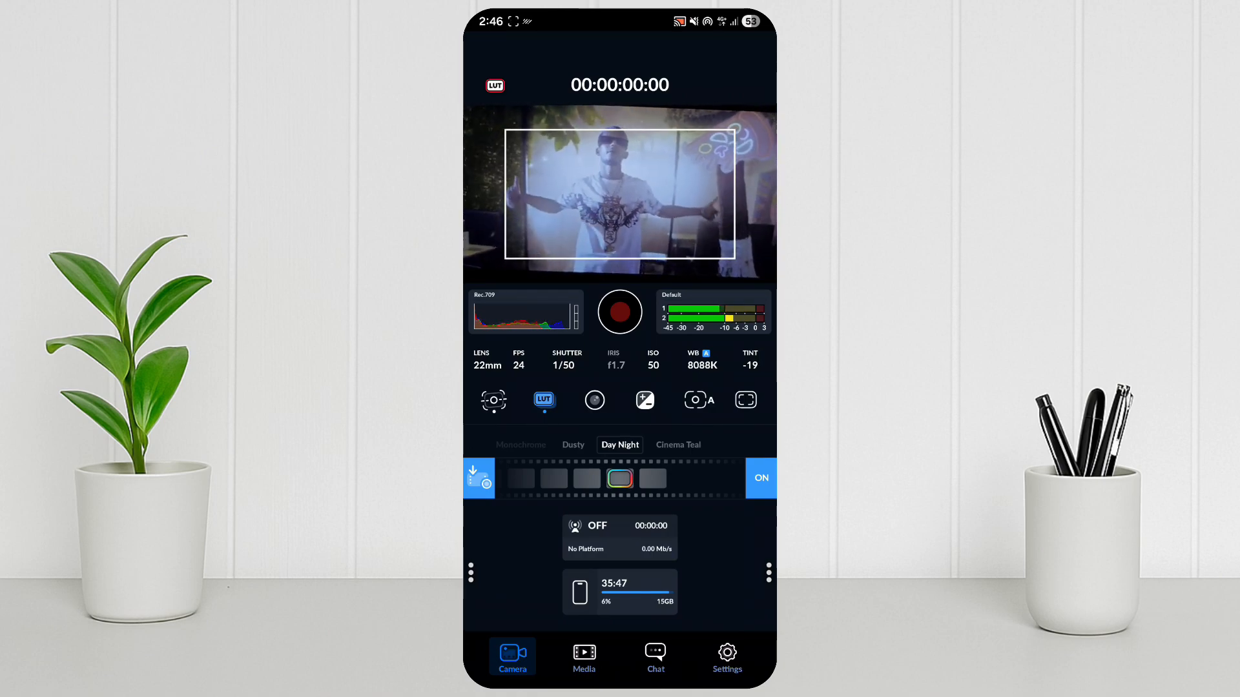
{"action": "left_click", "coordinate": [543, 399]}
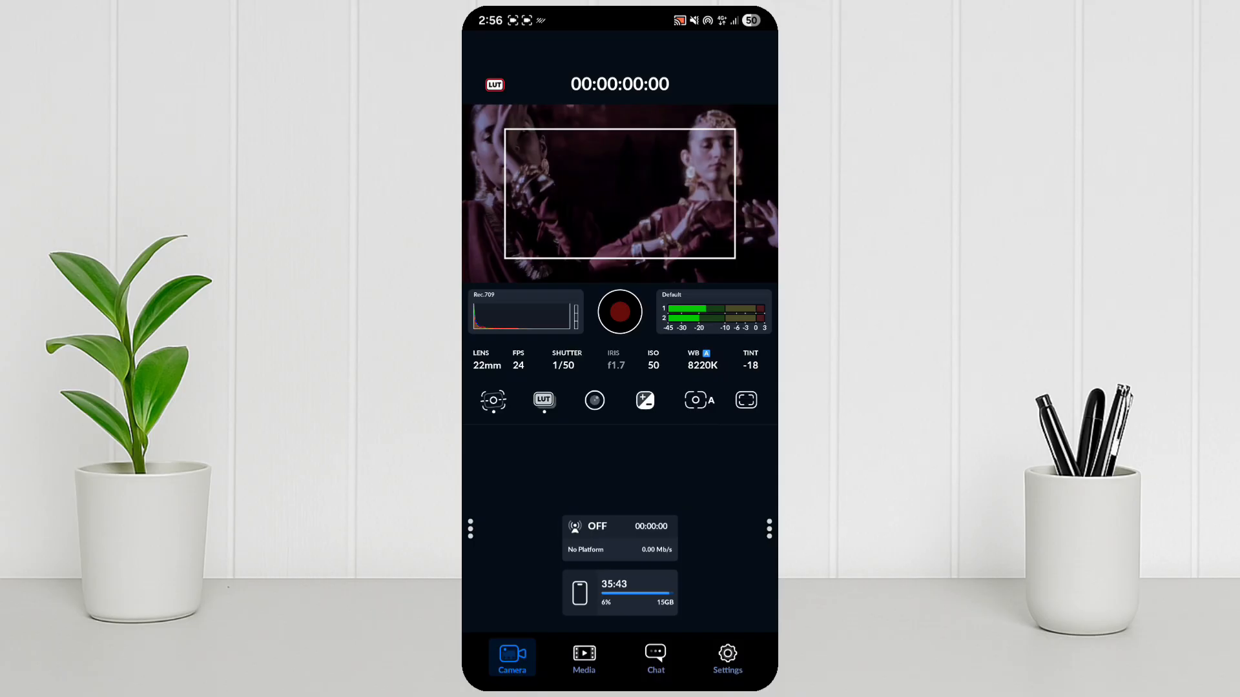